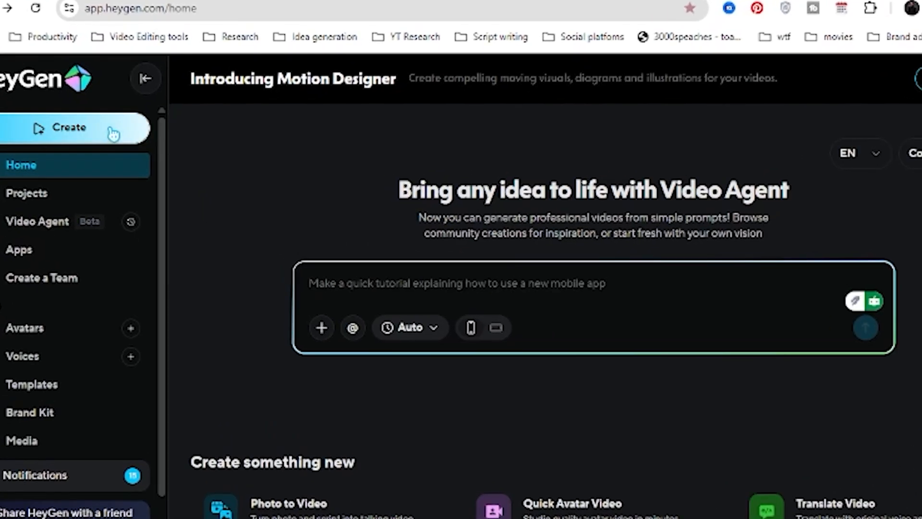
Upload the AVATAR 1 footage as a new avatar and submit it without verification
left_click(69, 127)
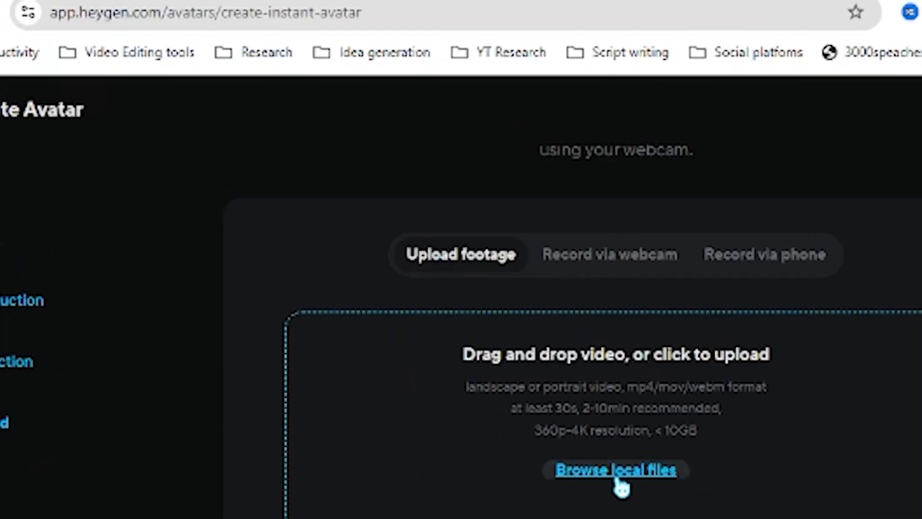
left_click(615, 470)
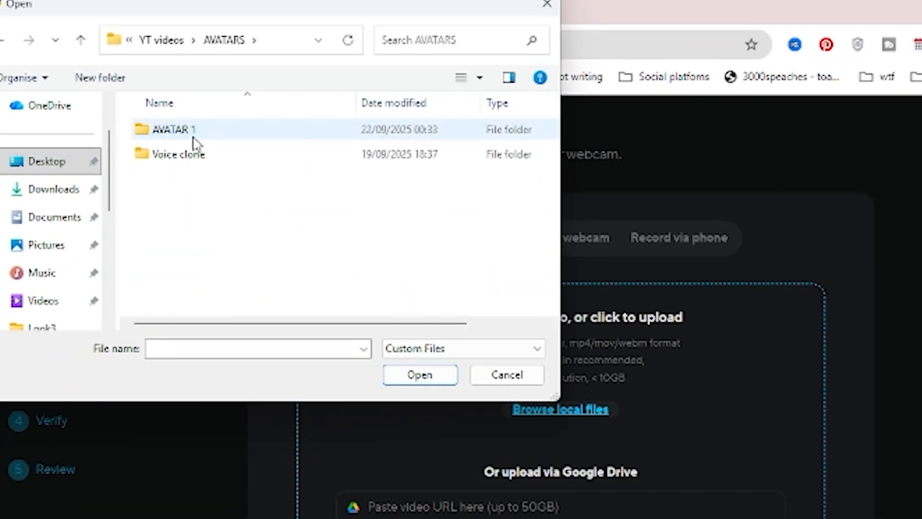
left_click(506, 375)
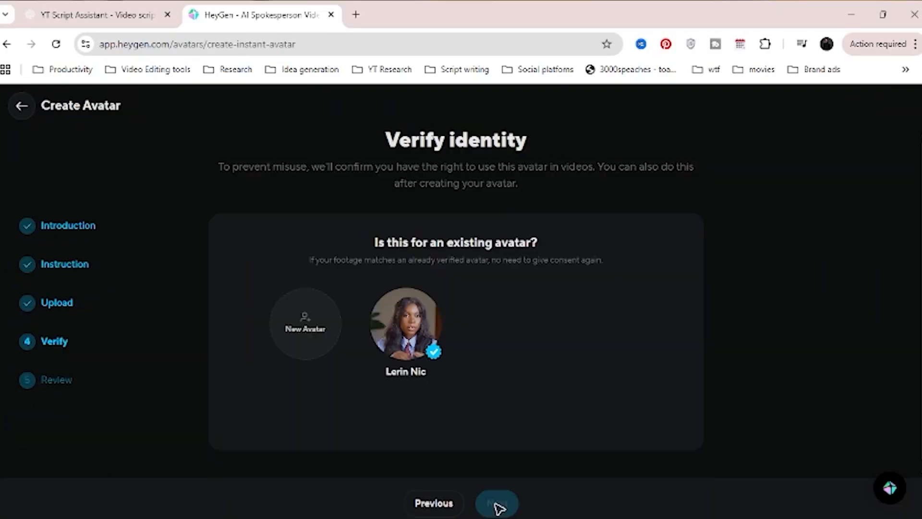
left_click(304, 324)
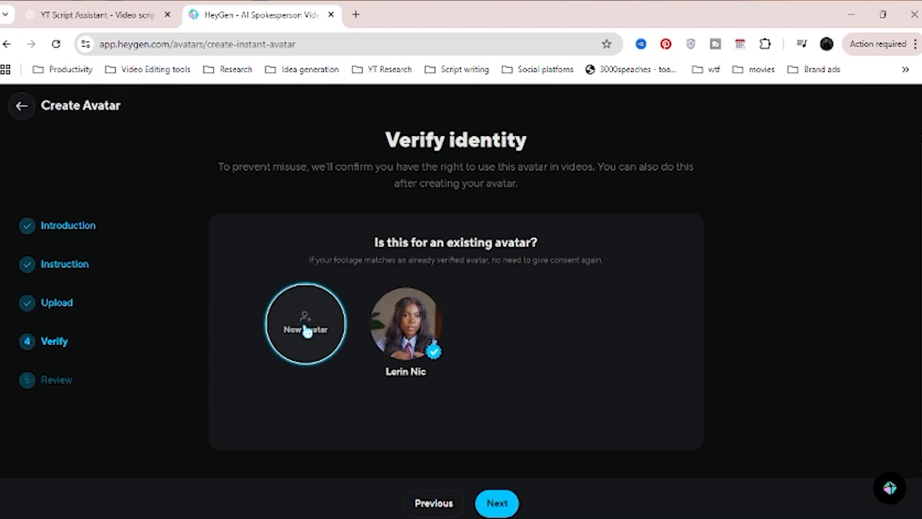
left_click(305, 324)
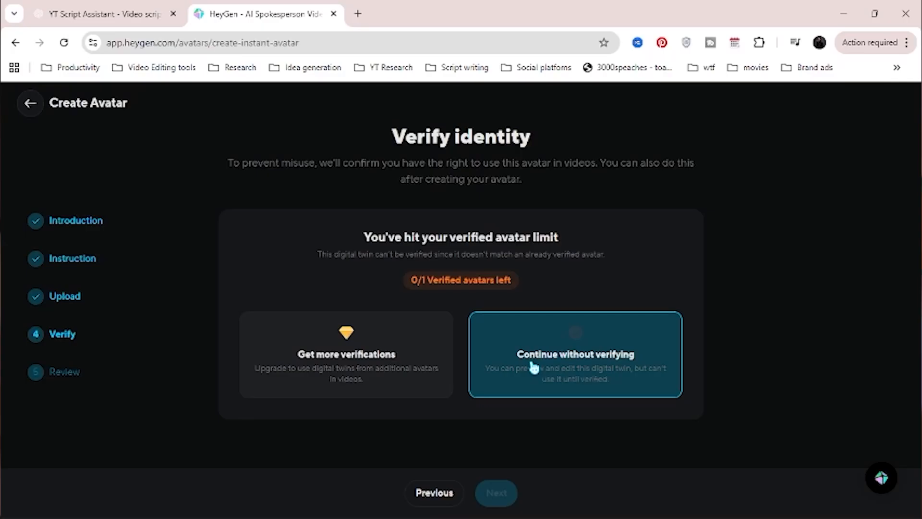
left_click(574, 354)
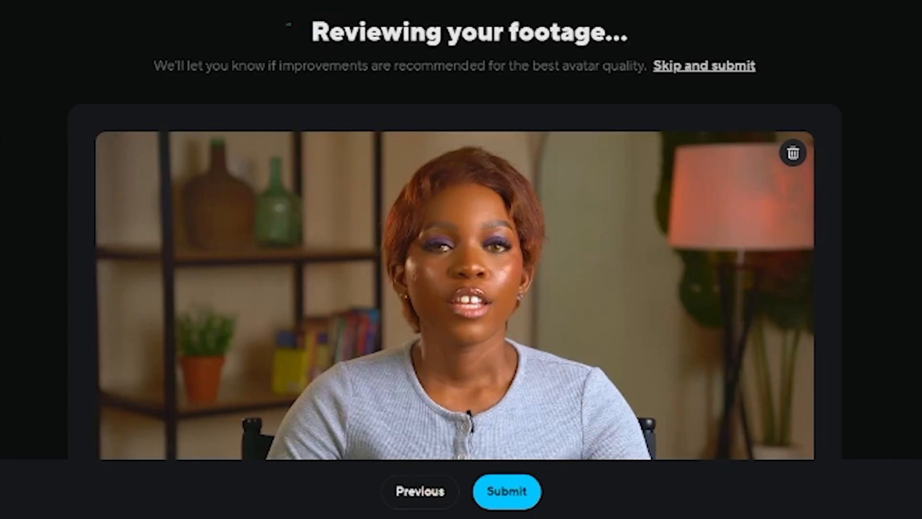
scroll("down", 3)
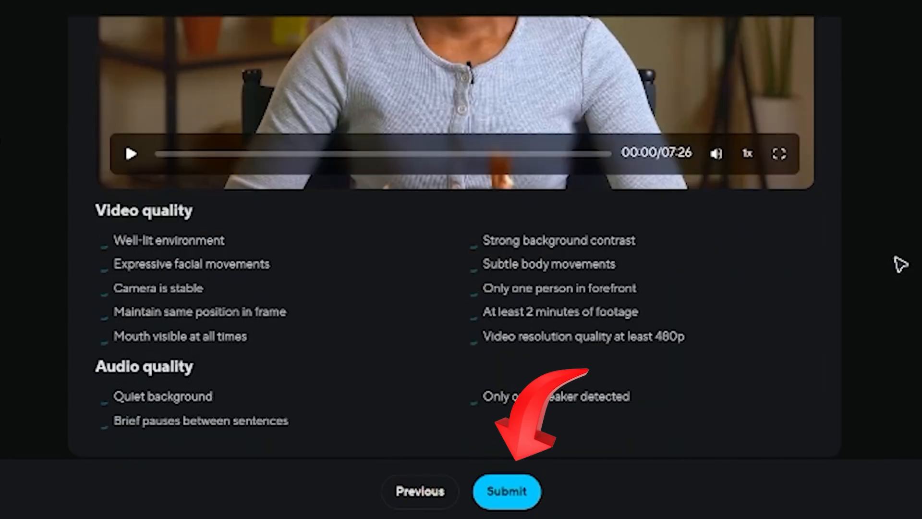
left_click(506, 491)
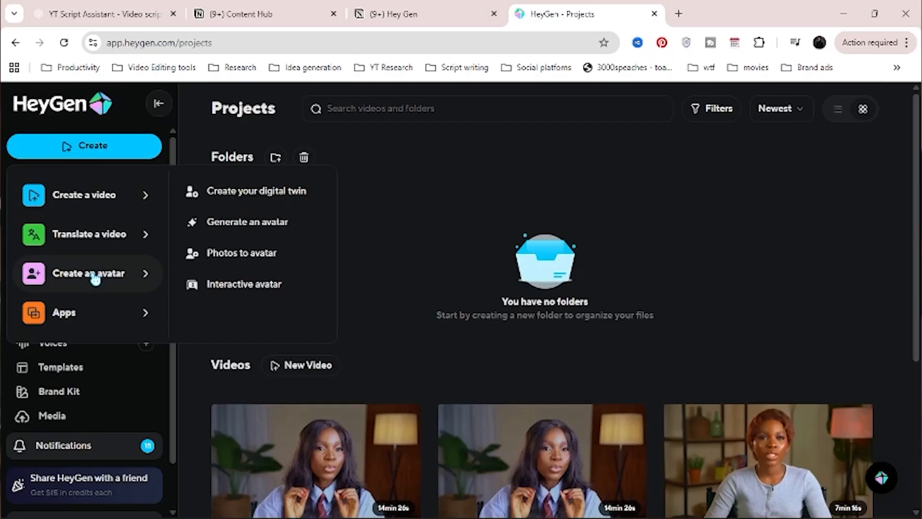
mouse_move(247, 222)
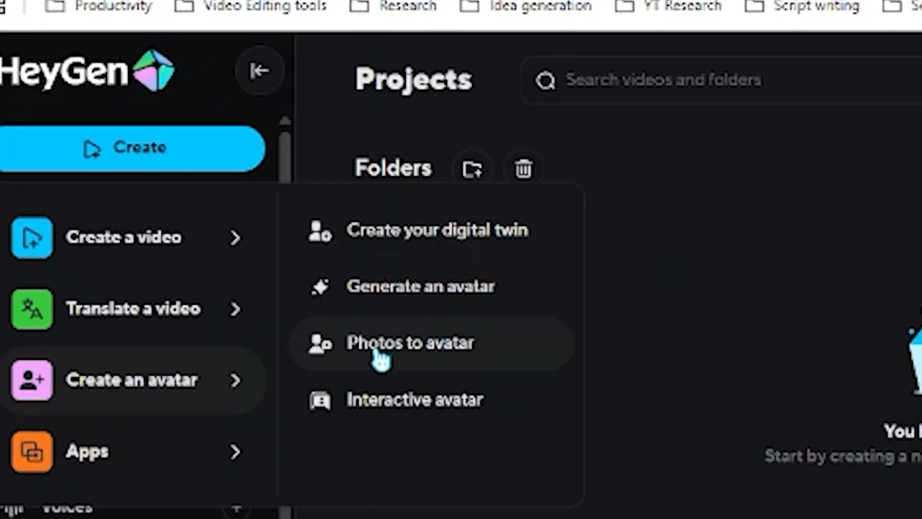
Start a photos-to-avatar creation and upload the four chosen photos
scroll("down", 3)
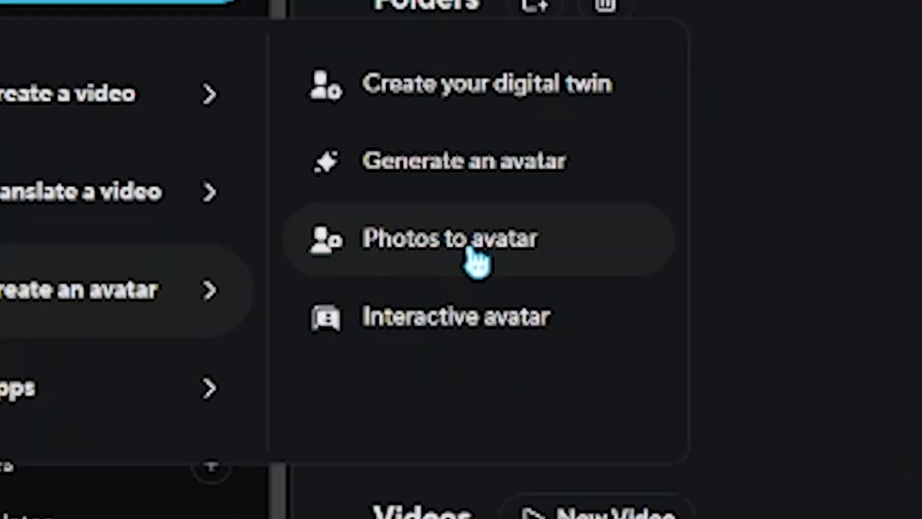
left_click(452, 238)
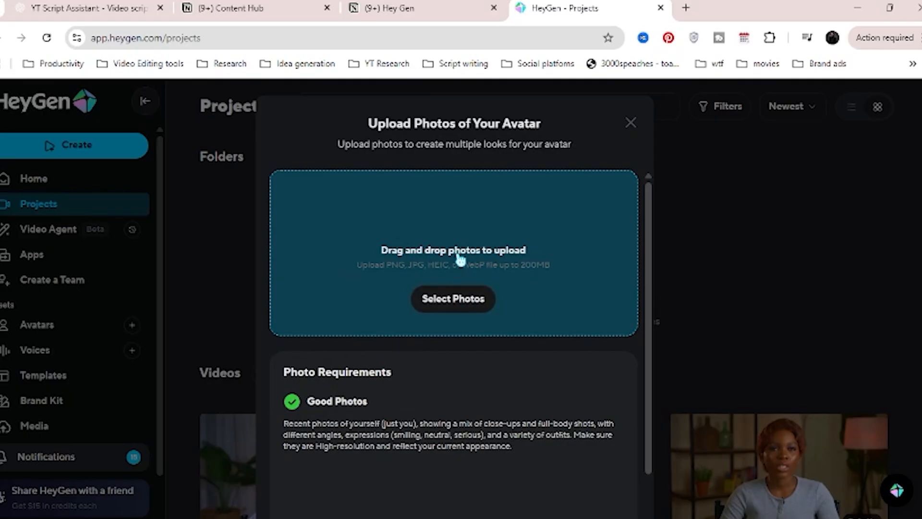
left_click(453, 299)
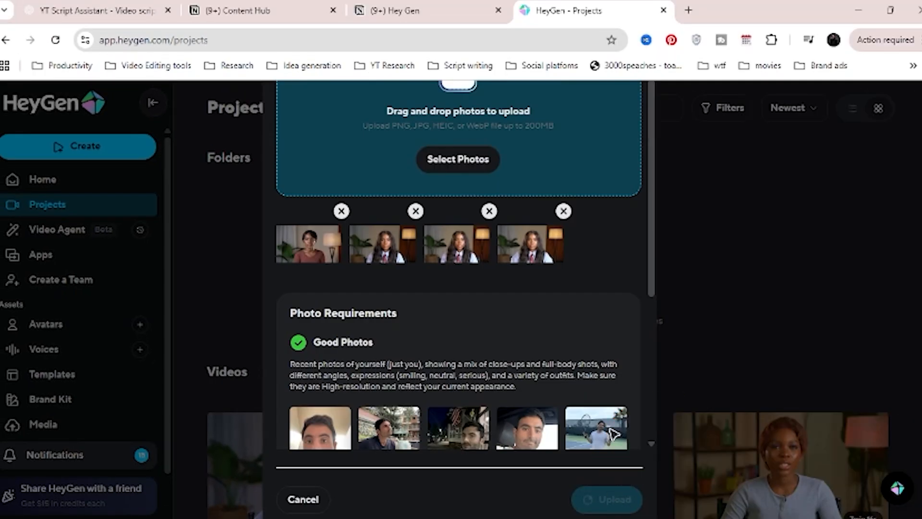
left_click(606, 500)
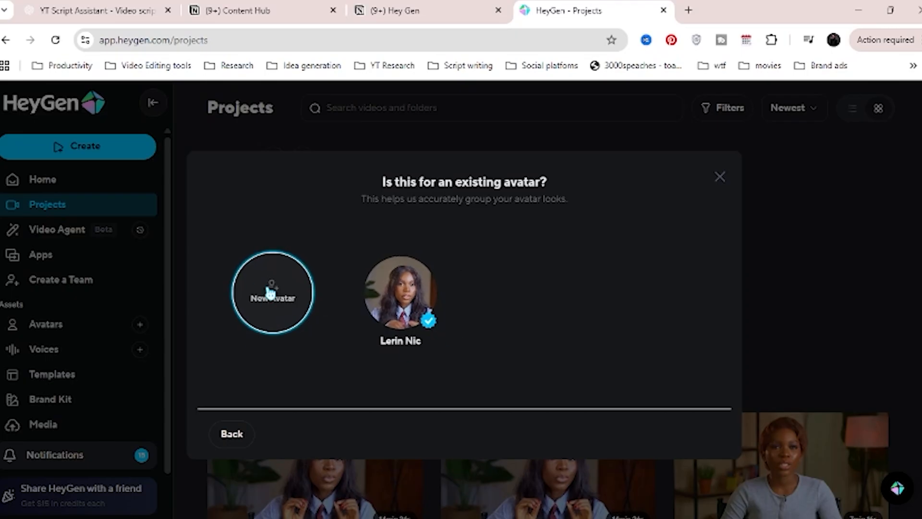
mouse_move(276, 310)
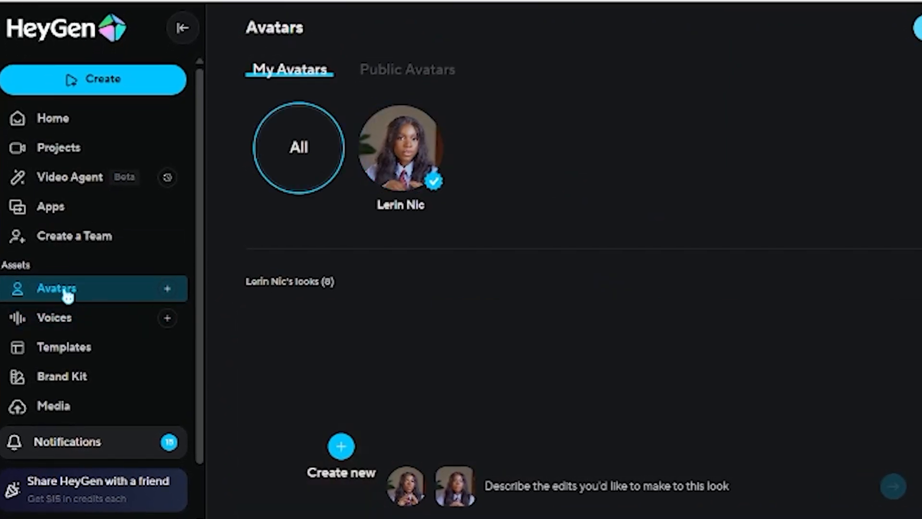
Start a Lerin Nic video with the script 'Hi, my name is Lerin…' and choose audio upload
left_click(400, 147)
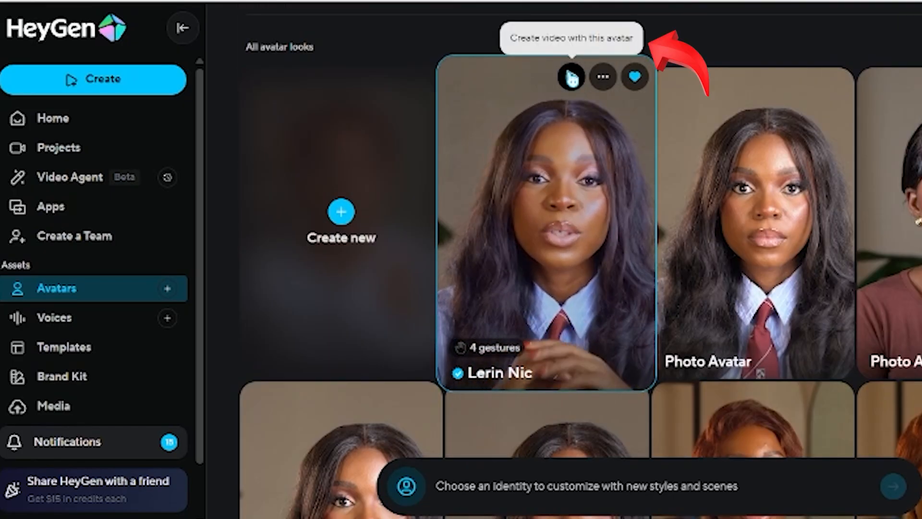
left_click(571, 77)
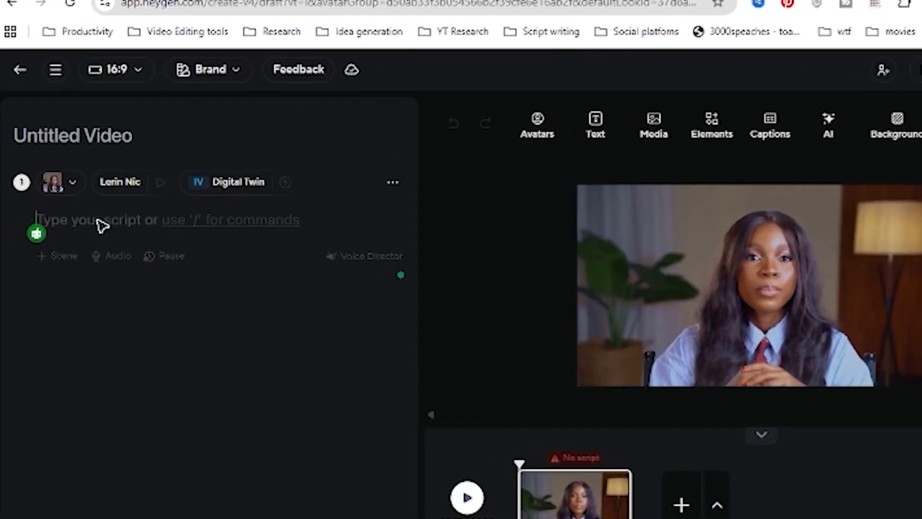
type("Hi, my name is Lerin. I am a digital avatar.")
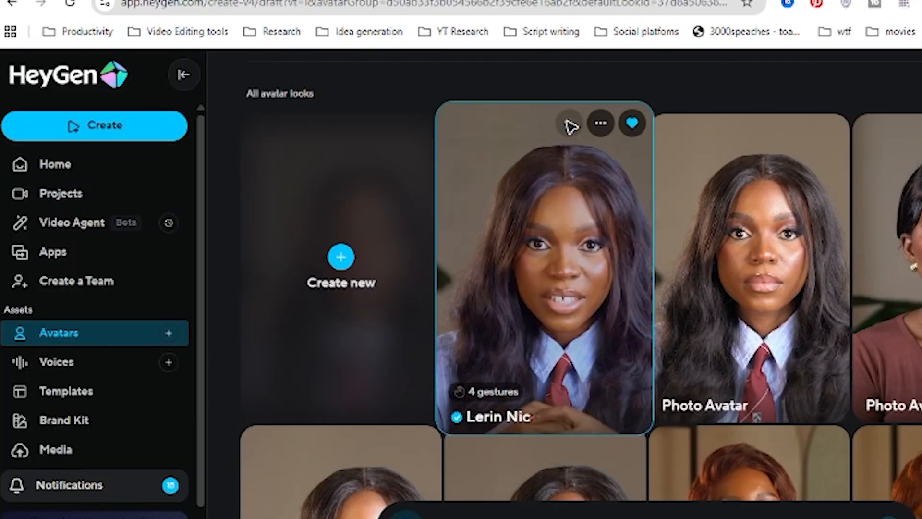
left_click(544, 265)
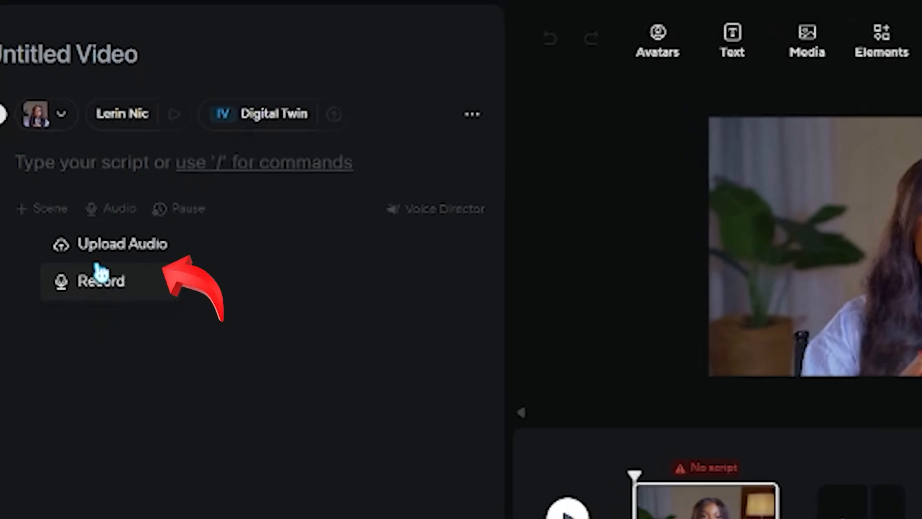
left_click(123, 244)
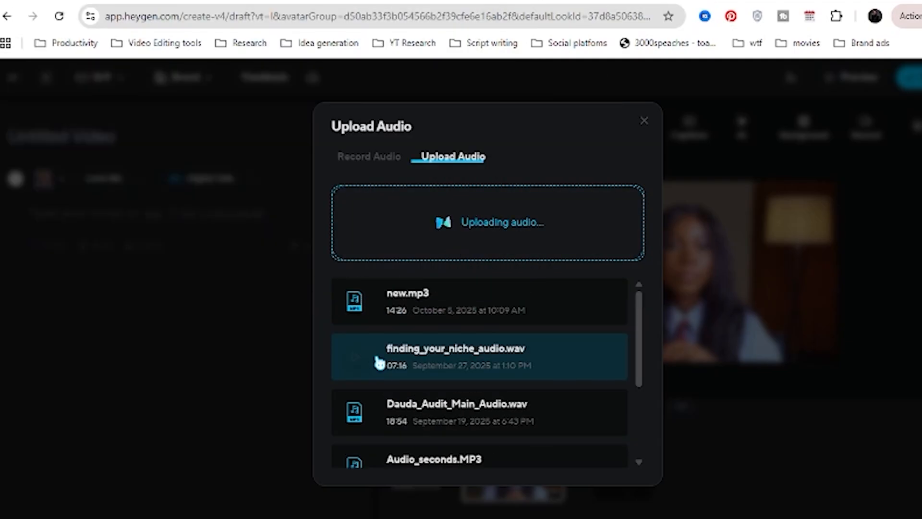
Add finding_your_niche_audio.wav to the scene so its transcript fills the script
left_click(478, 356)
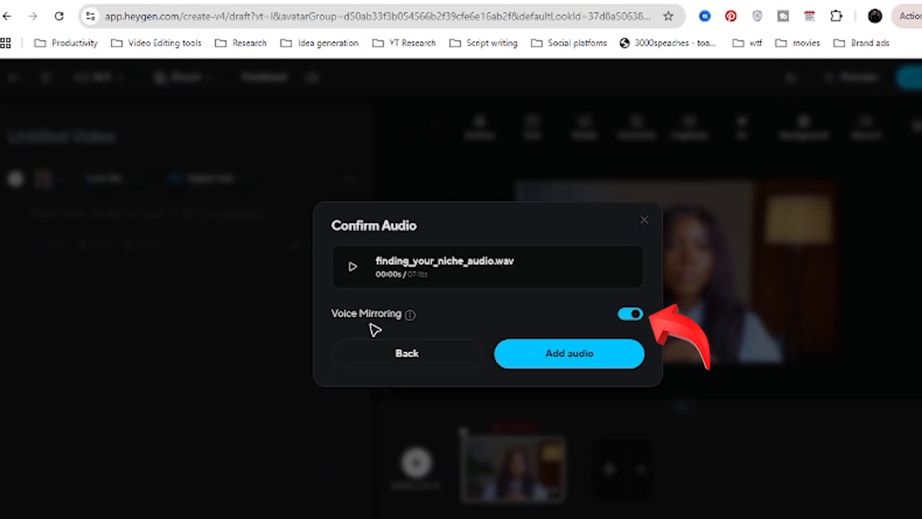
left_click(568, 354)
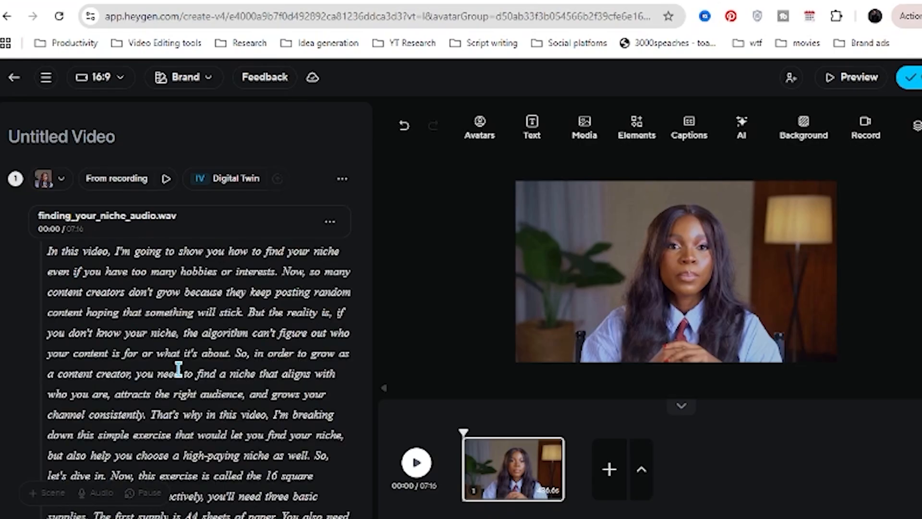
scroll("down", 3)
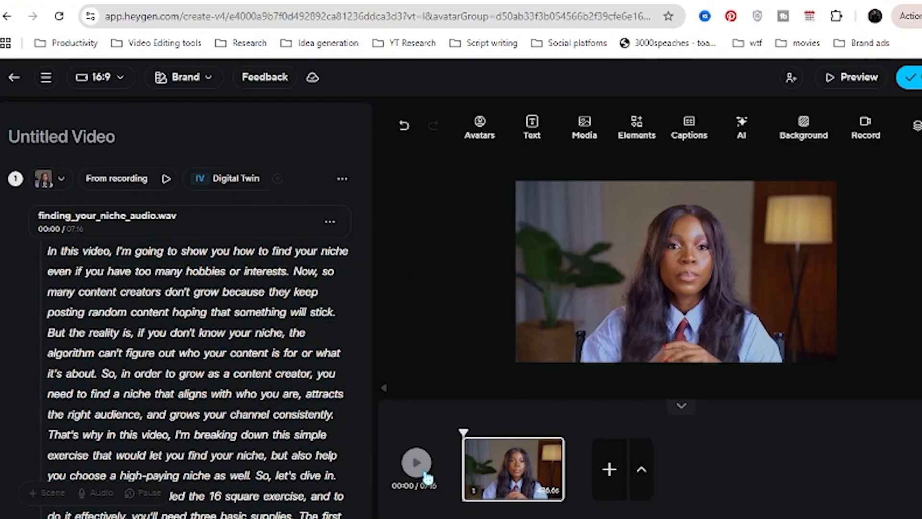
mouse_move(225, 178)
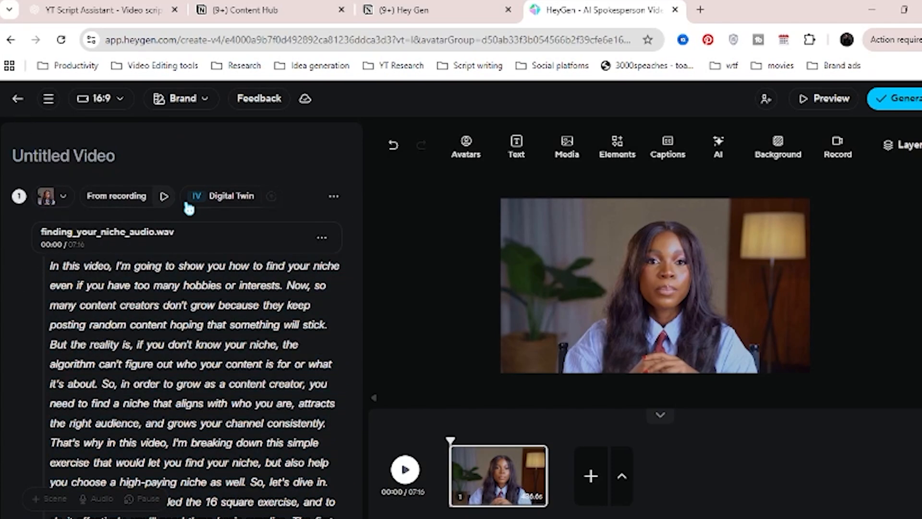
Preview the script narration and switch the voice to a Lerin Nic clone
left_click(333, 196)
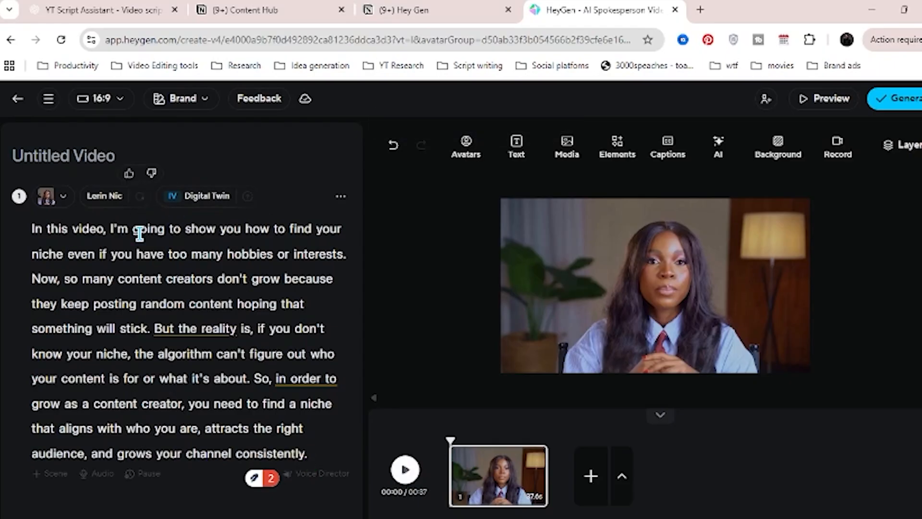
left_click(140, 196)
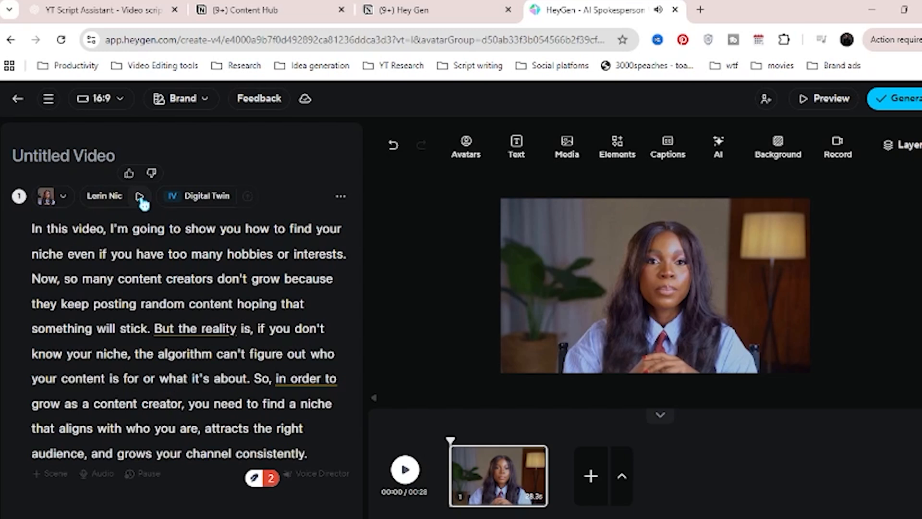
left_click(140, 196)
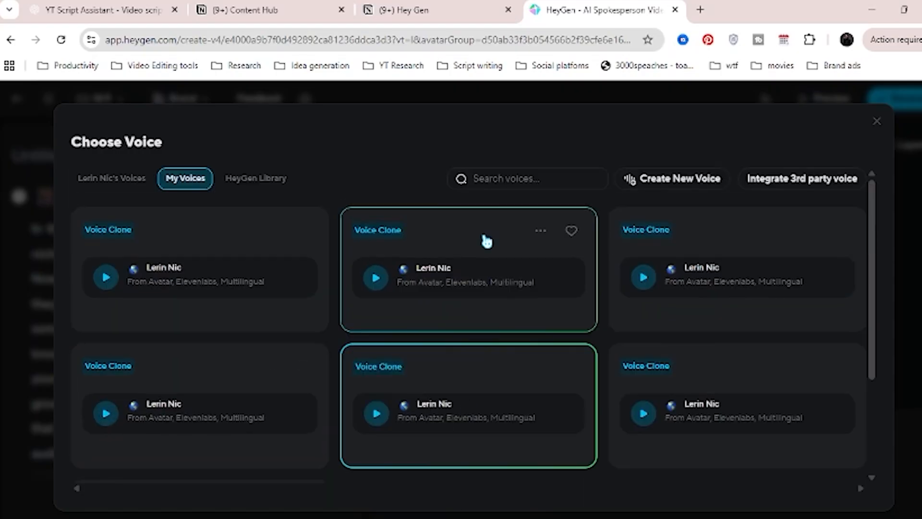
left_click(877, 121)
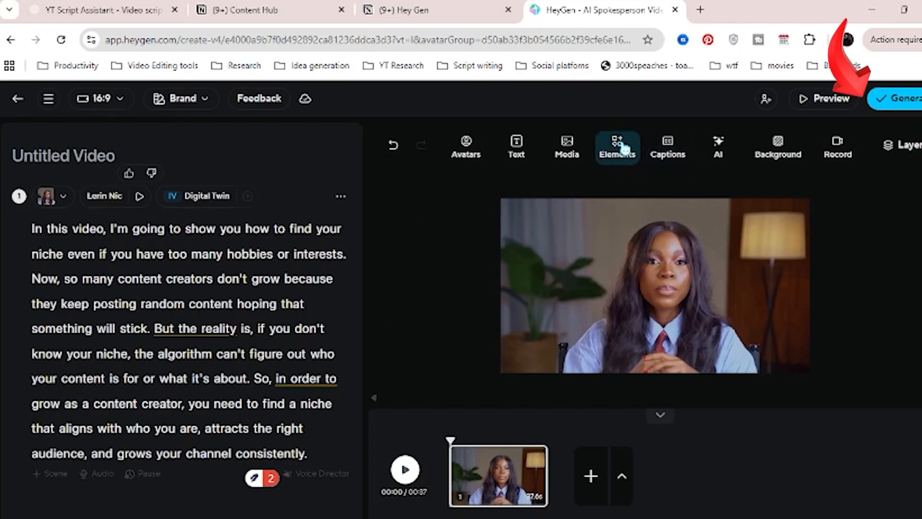
Submit the video as a 1080p MP4 and check its rendering in Projects
left_click(894, 98)
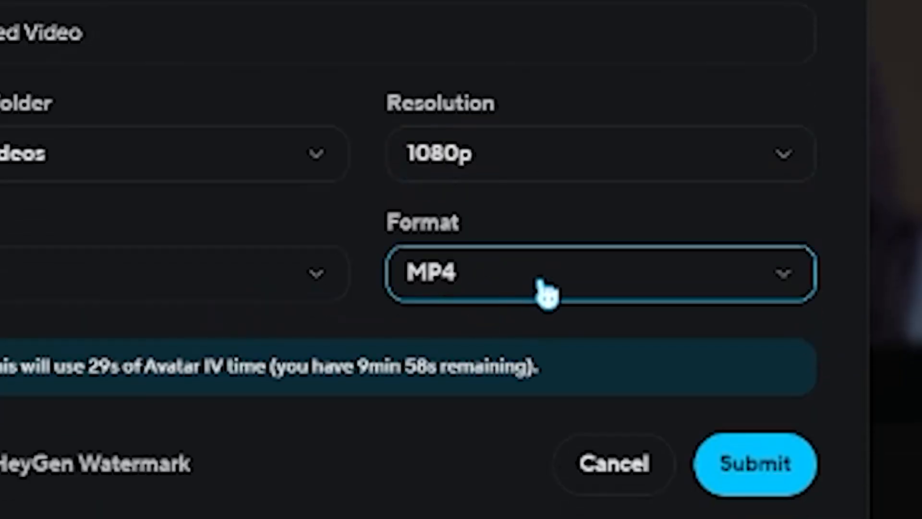
left_click(756, 464)
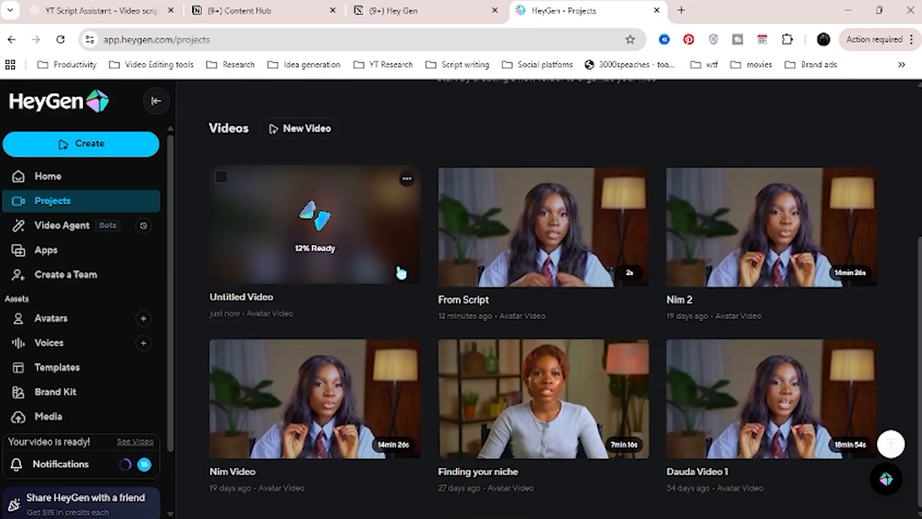
left_click(50, 318)
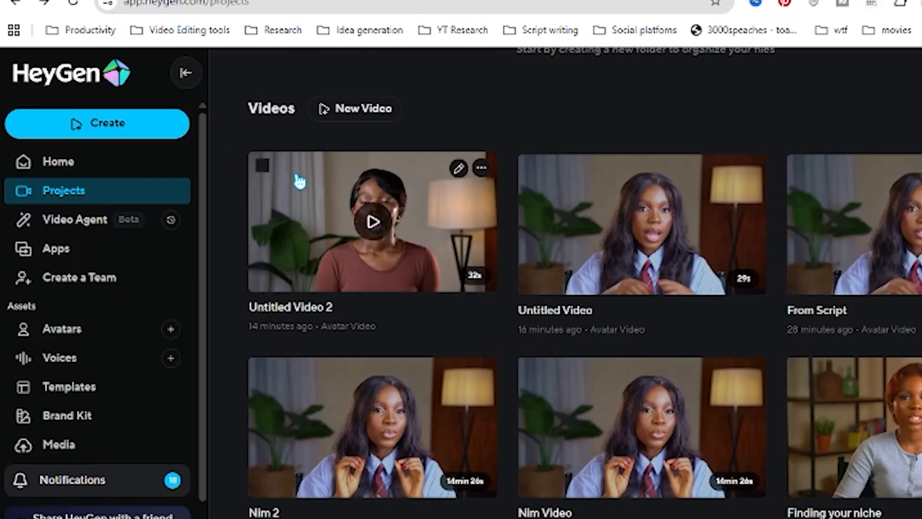
mouse_move(228, 152)
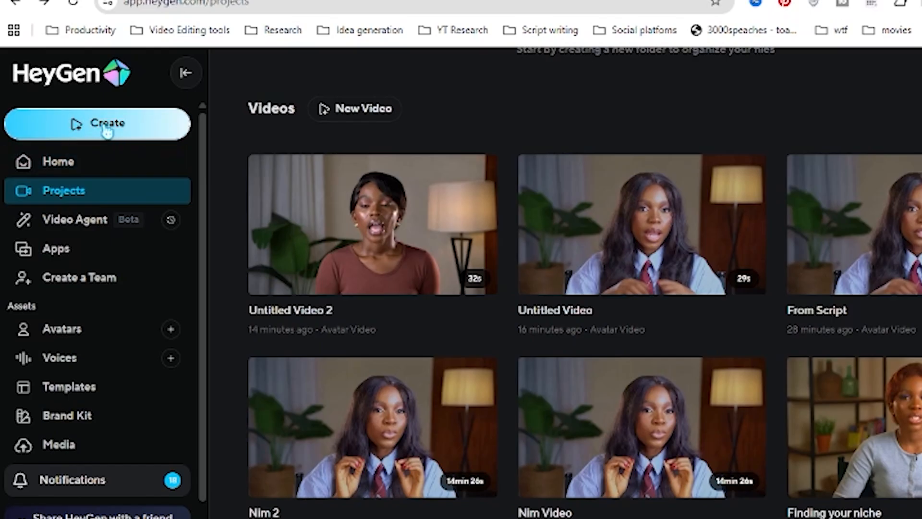
Create an Avatar IV video from an uploaded portrait photo with the niche script
left_click(97, 123)
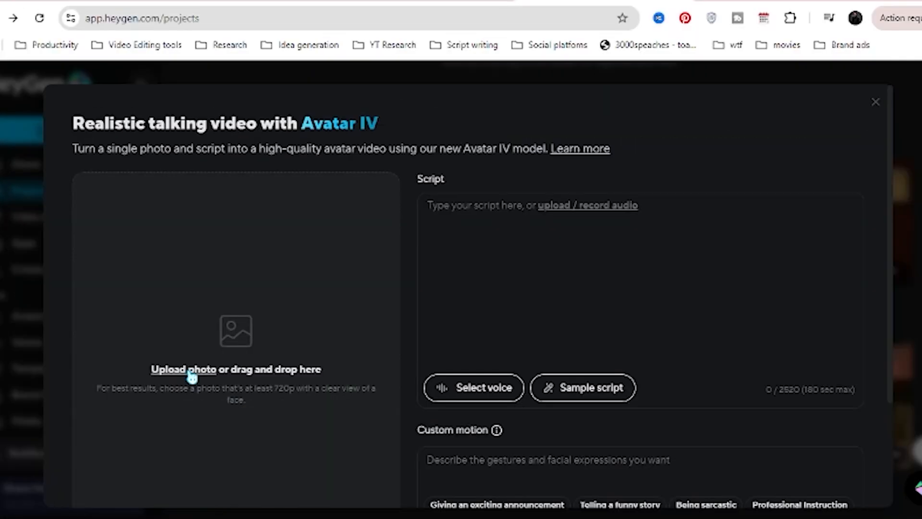
left_click(184, 369)
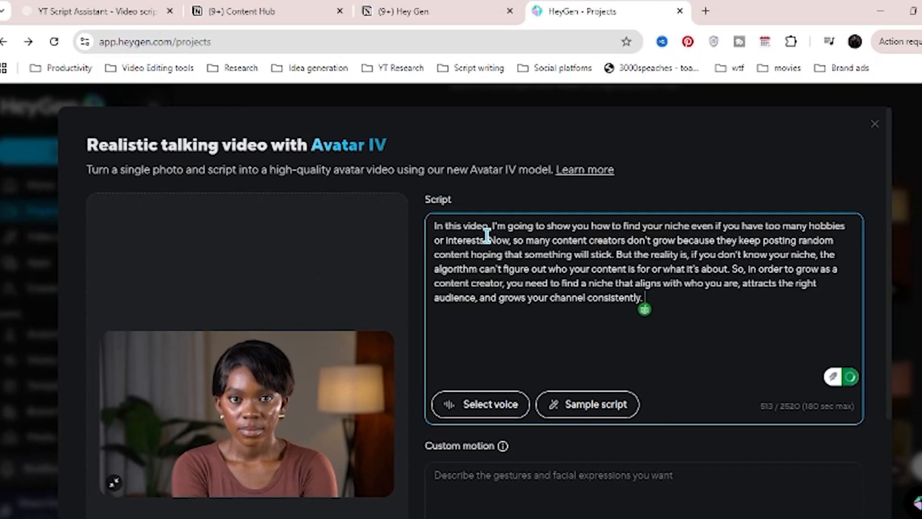
left_click(652, 344)
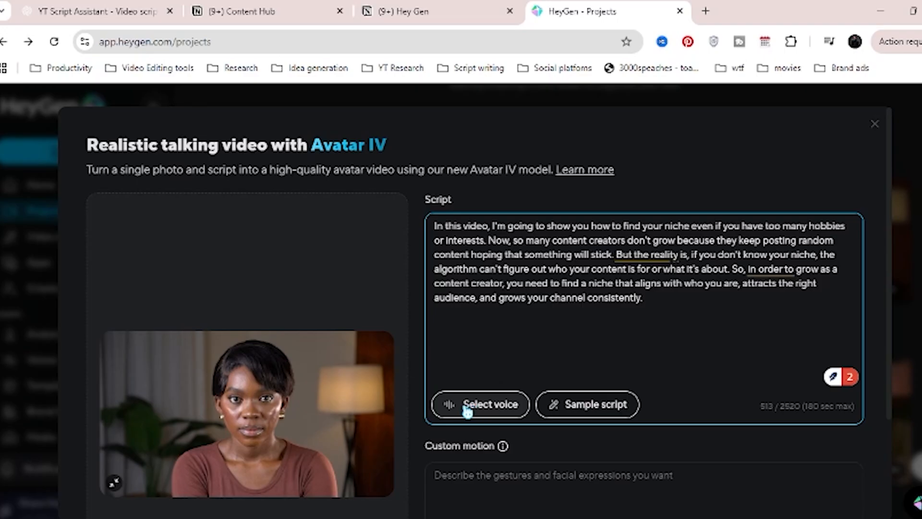
Preview and choose Bright Bella from the HeyGen voice library as narrator
left_click(480, 404)
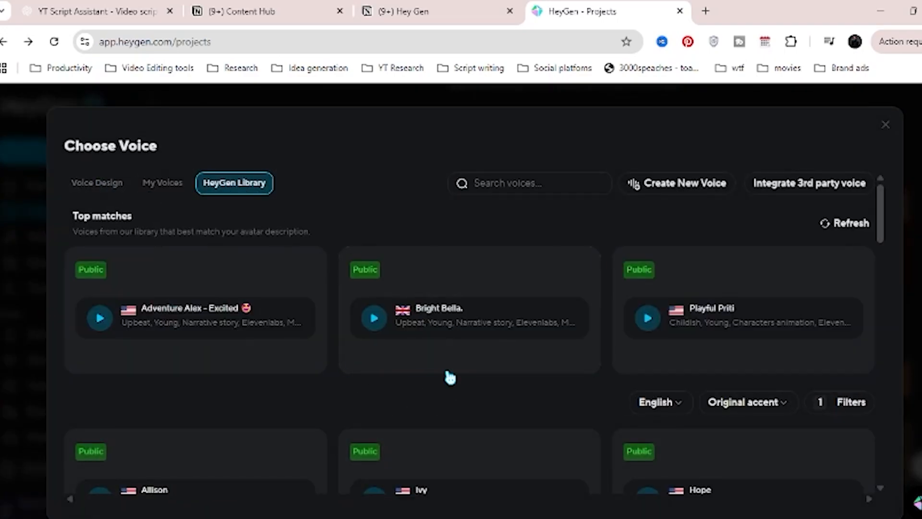
left_click(163, 183)
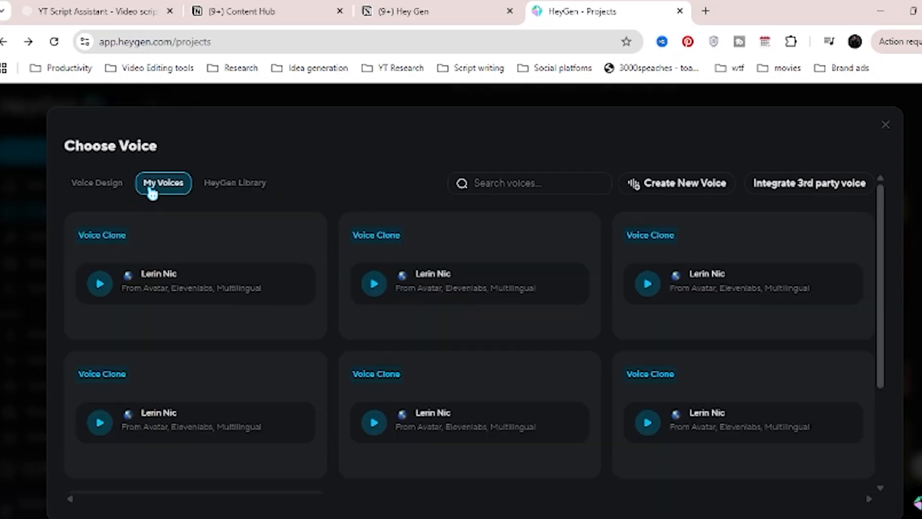
mouse_move(647, 209)
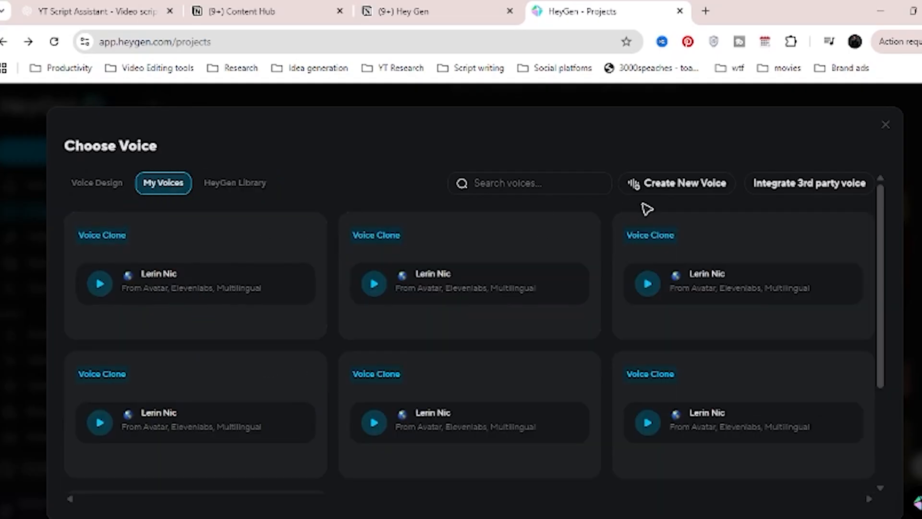
mouse_move(695, 188)
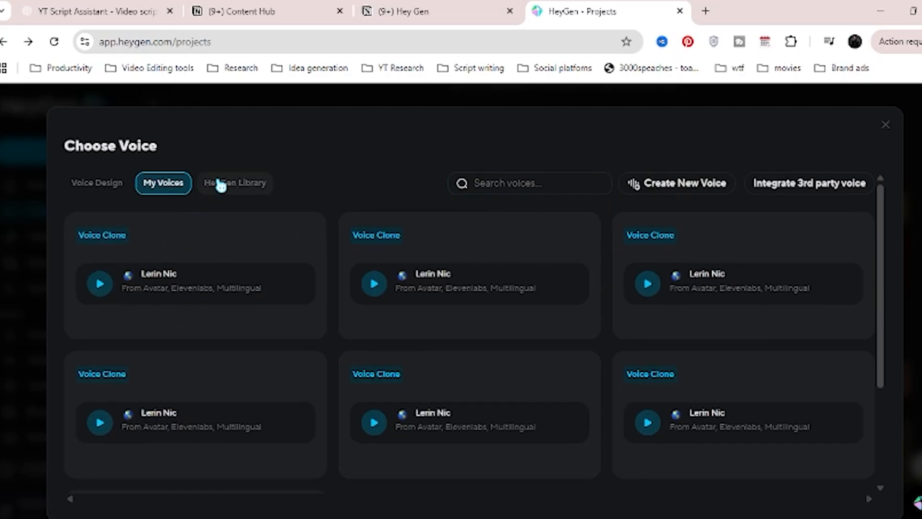
left_click(233, 183)
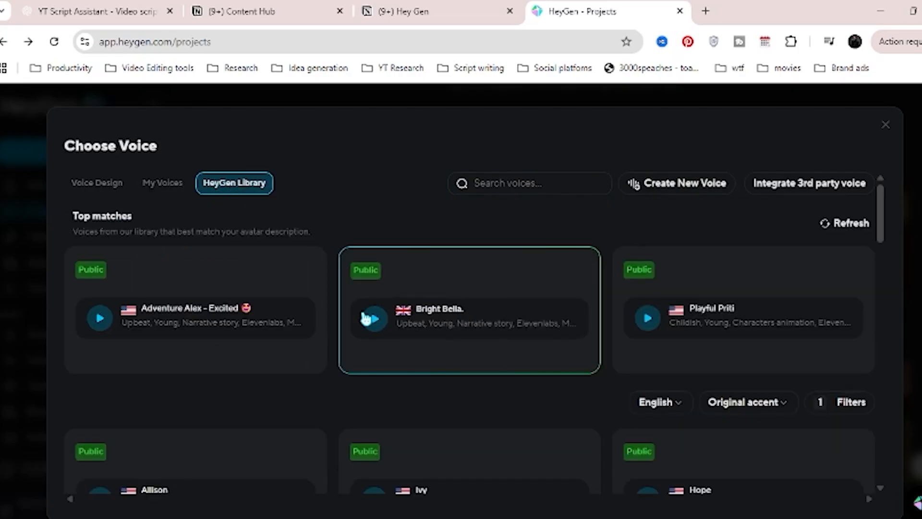
left_click(373, 317)
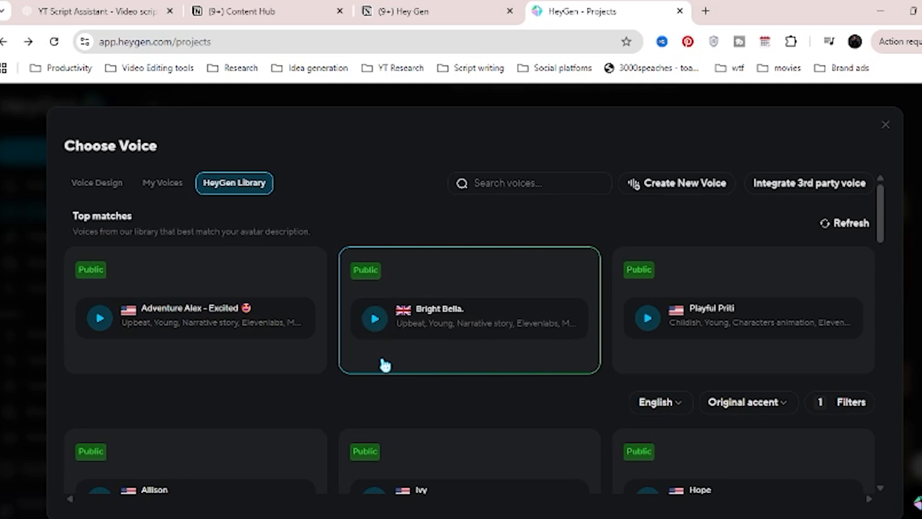
mouse_move(451, 291)
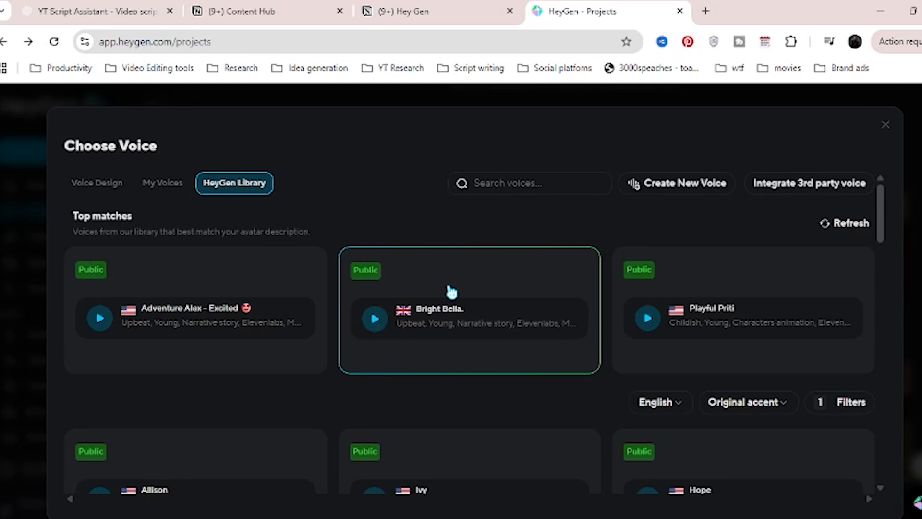
left_click(468, 308)
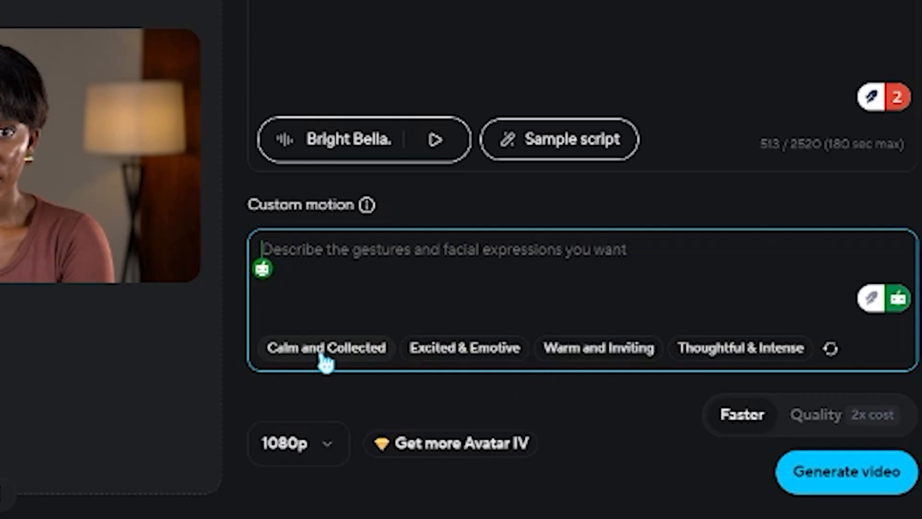
Apply the Calm and Collected motion preset, review resolution options, and generate the video
left_click(325, 347)
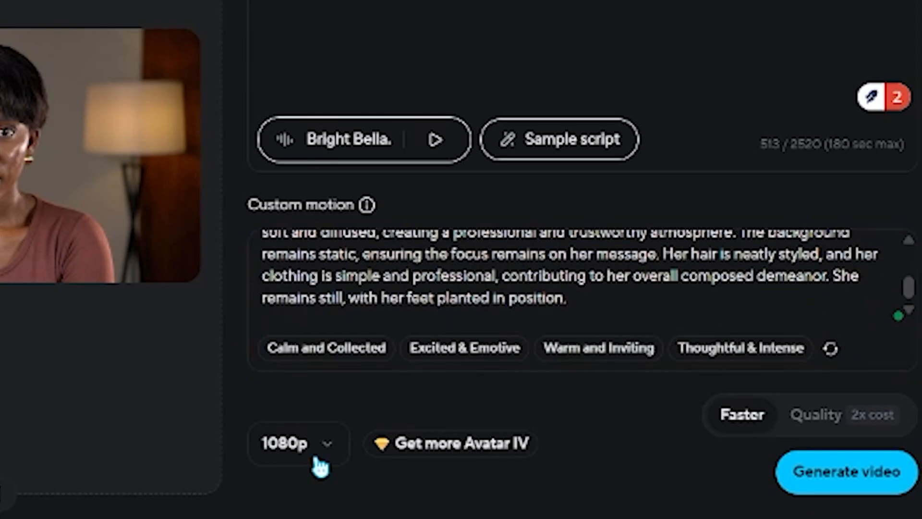
left_click(297, 443)
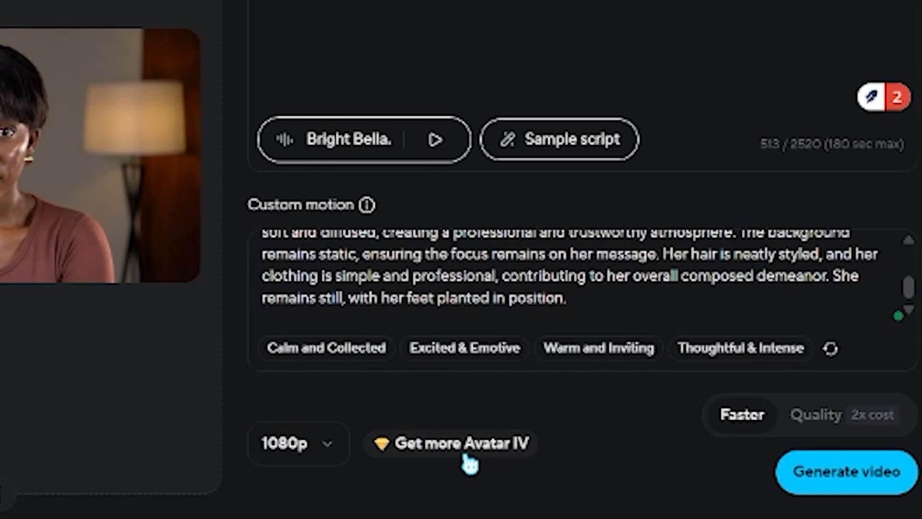
left_click(817, 414)
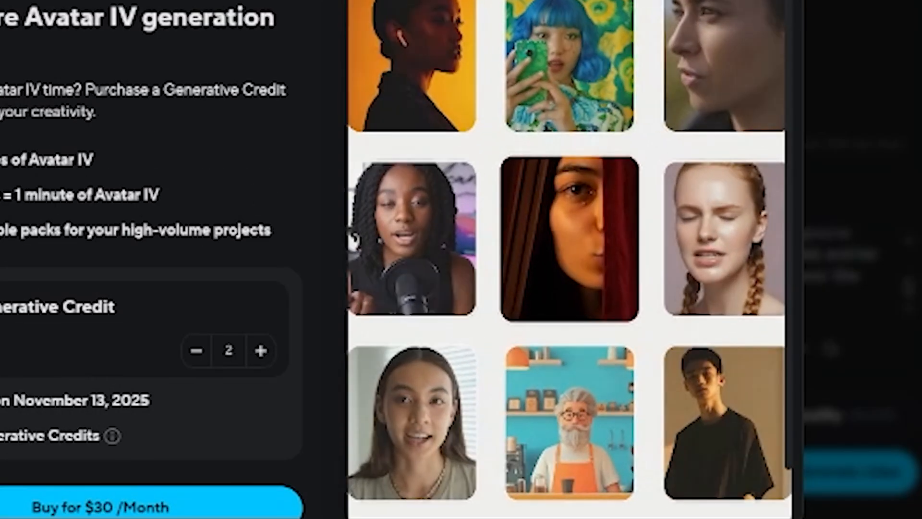
left_click(567, 238)
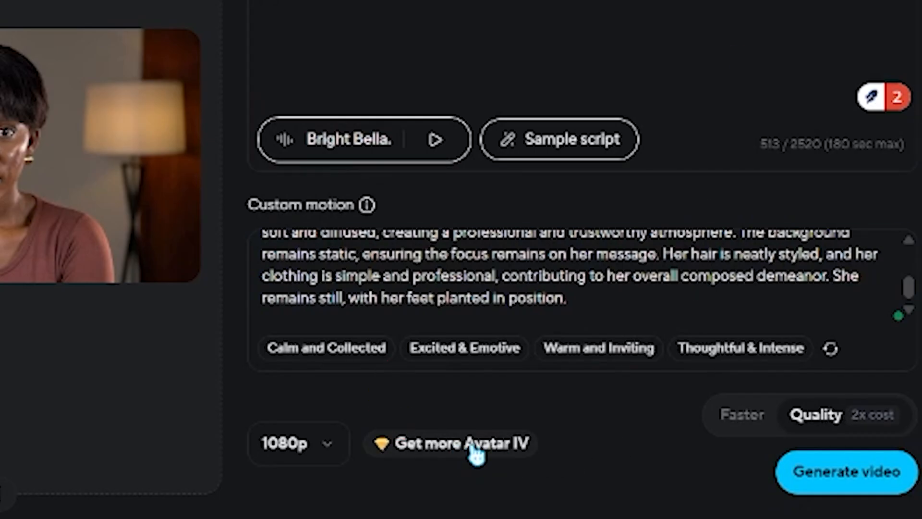
left_click(846, 471)
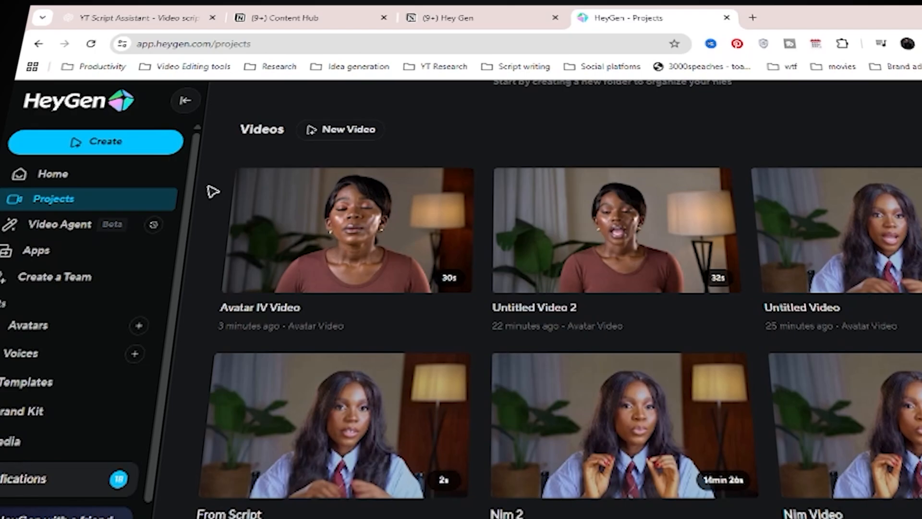
mouse_move(146, 156)
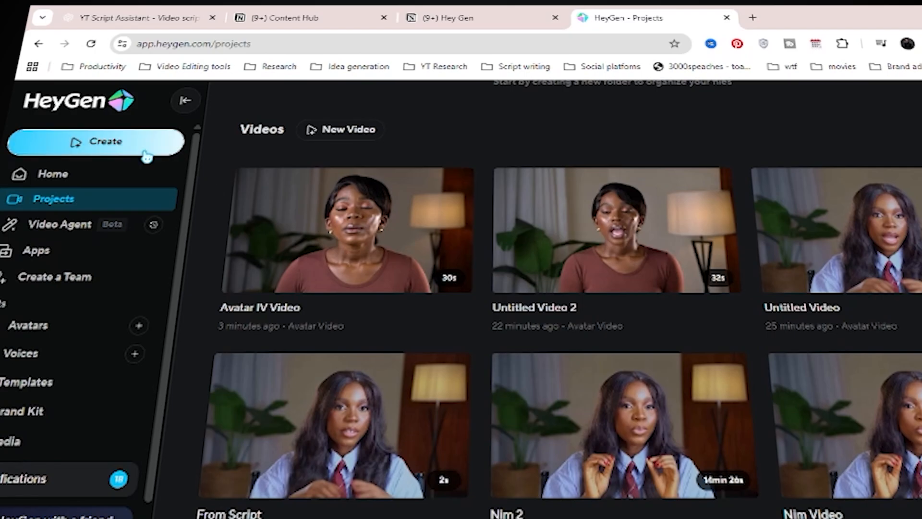
Choose Video agent from the Create menu
left_click(97, 141)
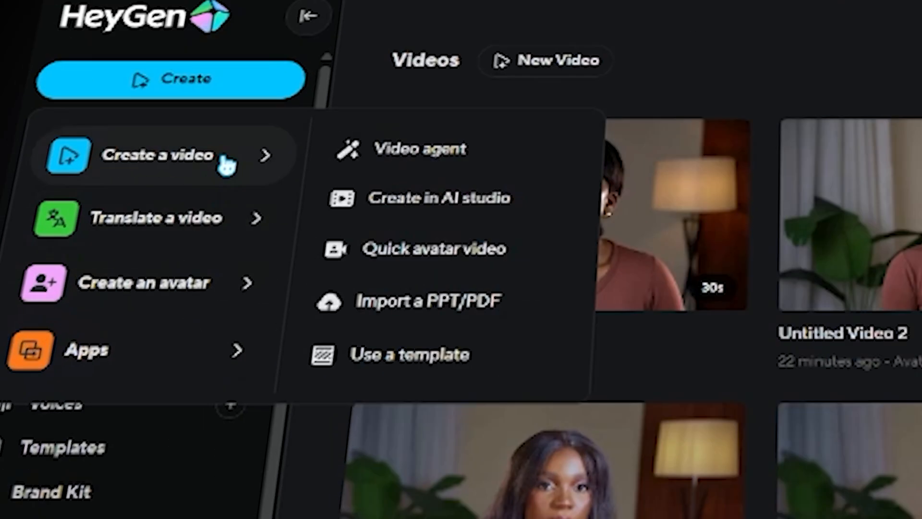
left_click(419, 149)
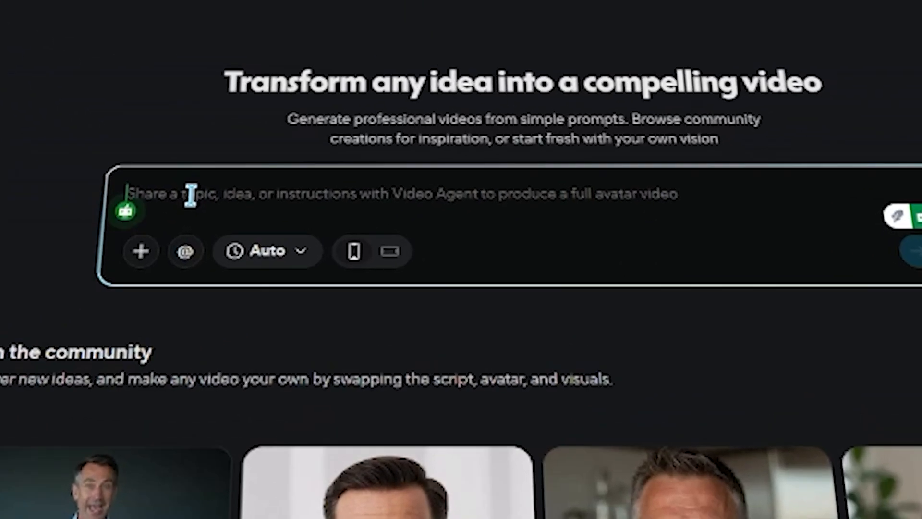
Enter 'How to make money online' and attach the long-haired school-uniform avatar look
type("How ti make money onlin")
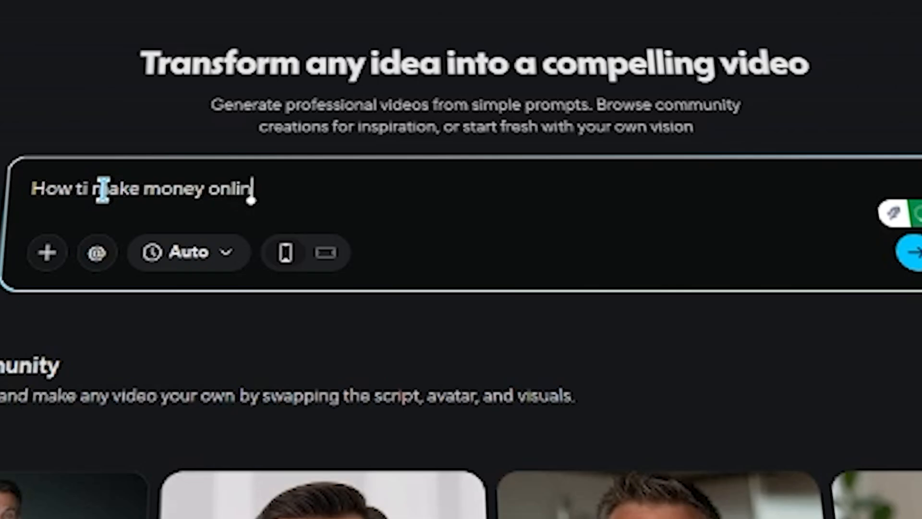
type("How to make money online")
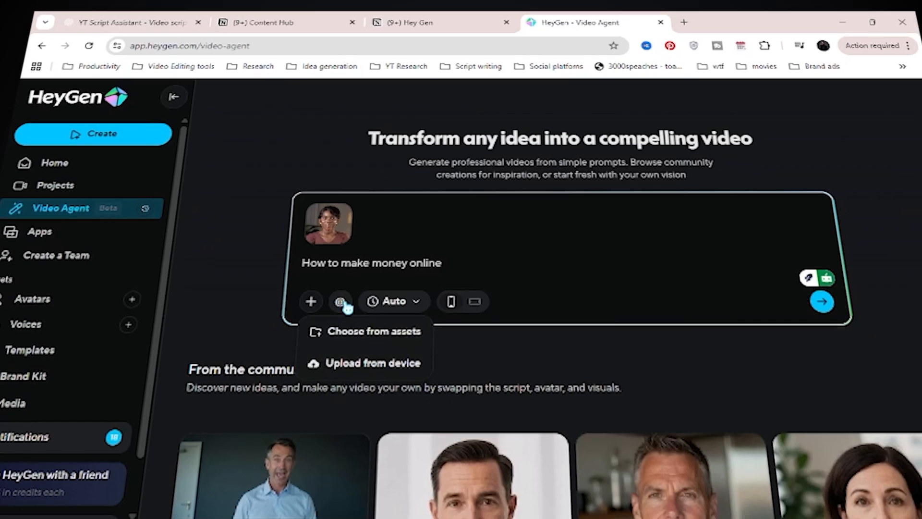
type("@@")
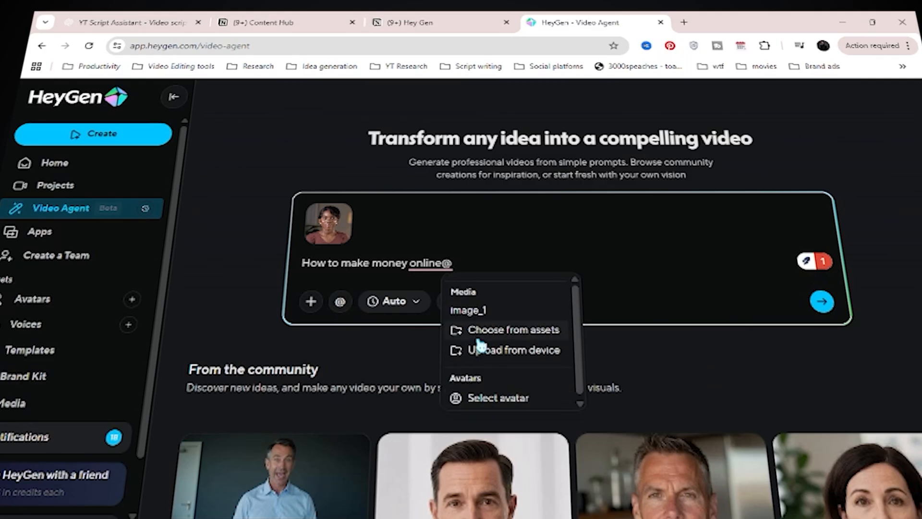
left_click(498, 398)
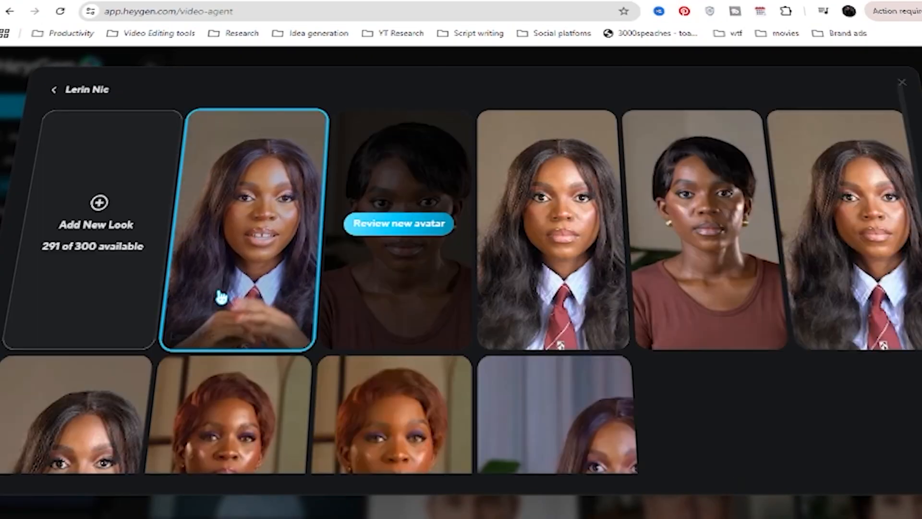
left_click(903, 81)
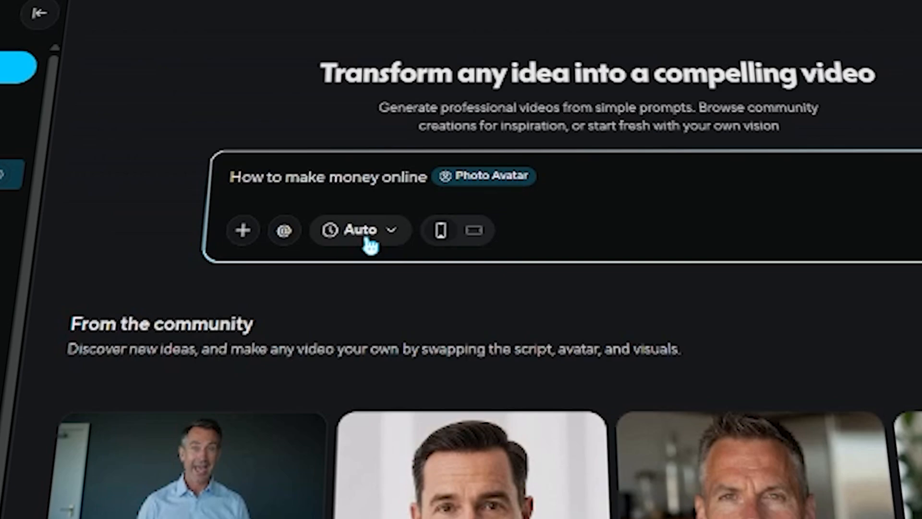
Set the Video Agent request's video length to 30 seconds
left_click(290, 228)
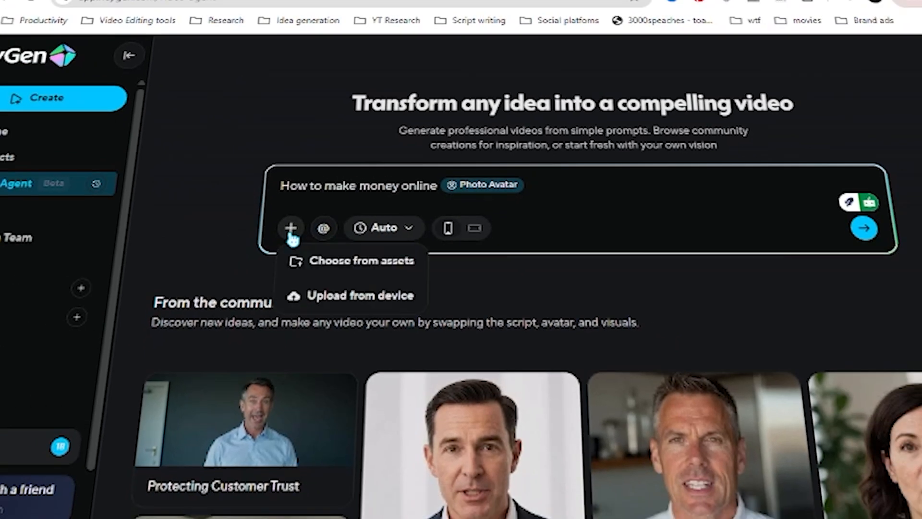
left_click(383, 228)
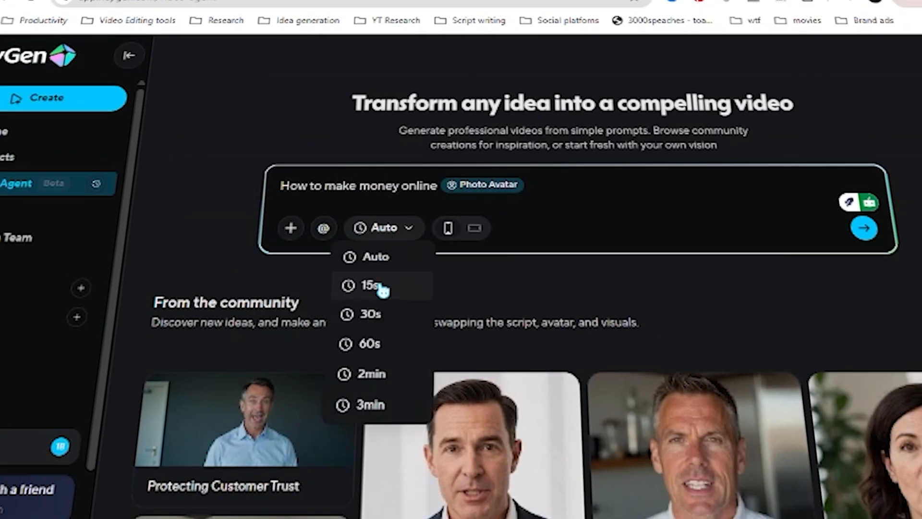
mouse_move(369, 405)
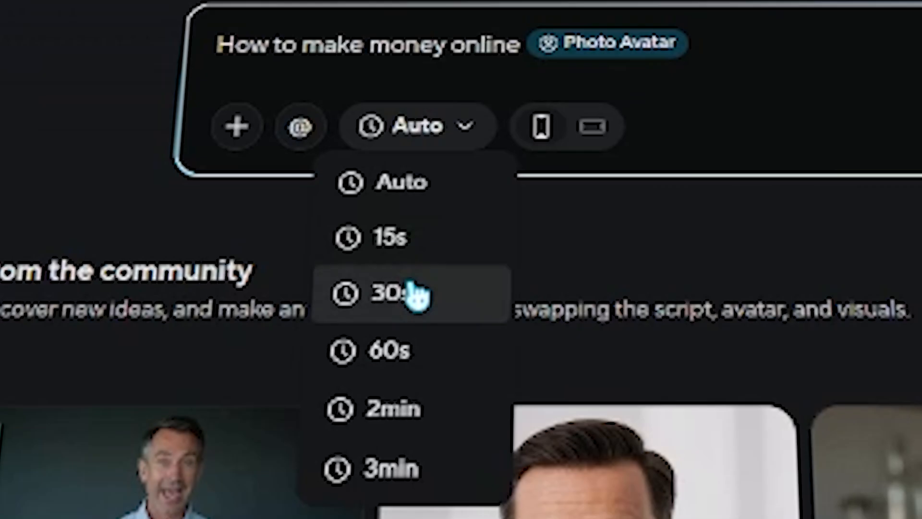
left_click(388, 294)
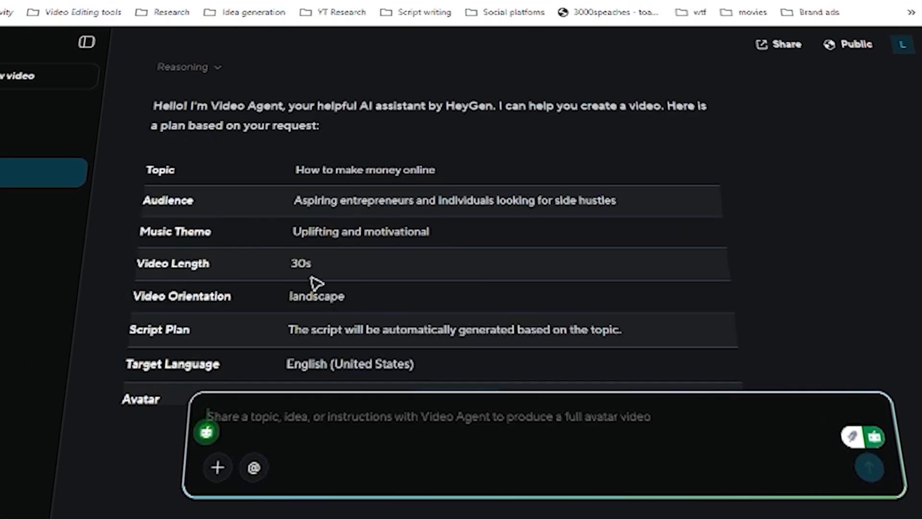
Review Video Agent's 30-second landscape plan and reply 'yes' to proceed
scroll("down", 3)
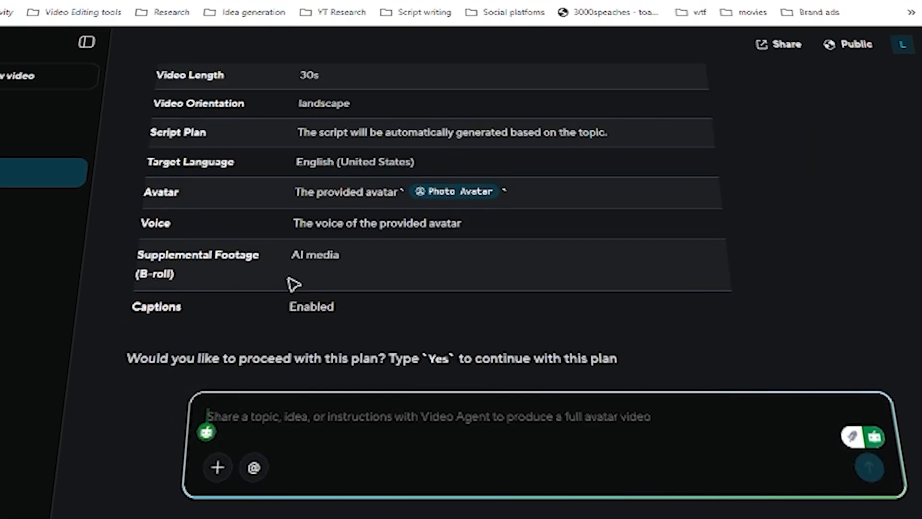
type("yes")
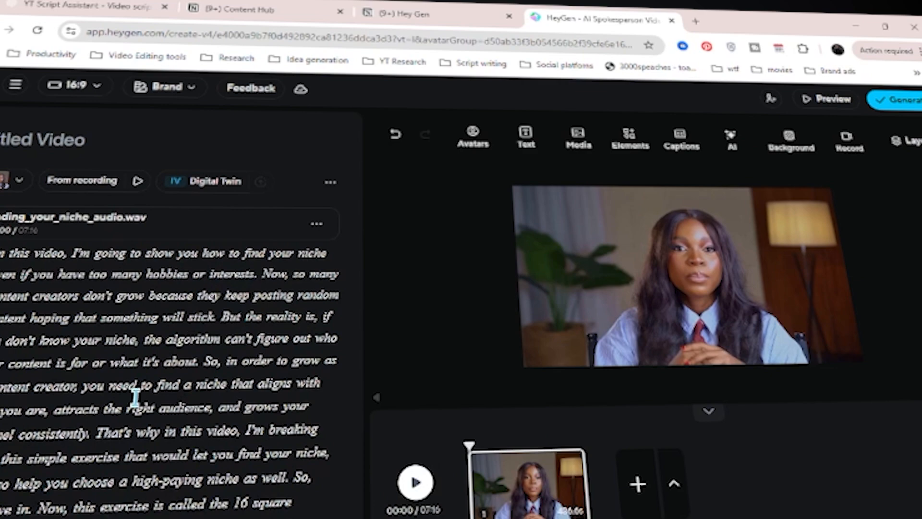
Scroll through the finished Make Money Online video's generated scenes
scroll("down", 3)
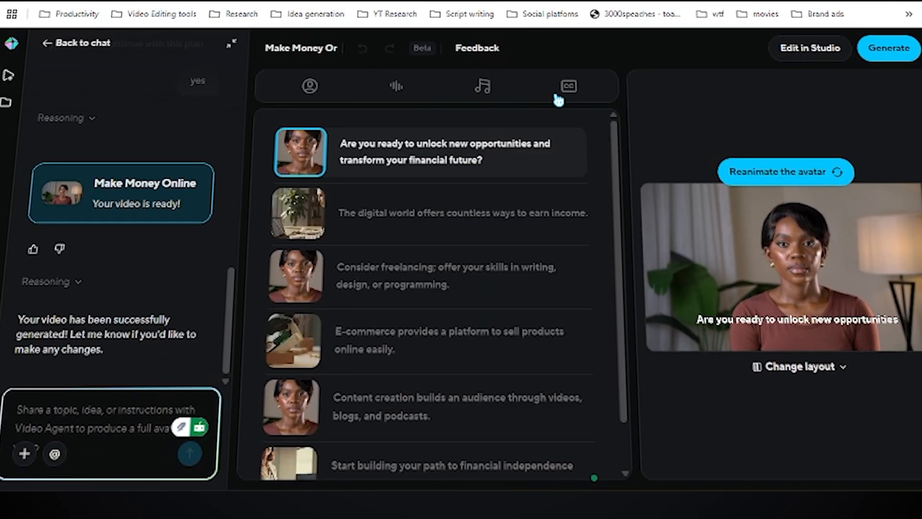
Make the captions soft red (#D07C7C) and move the video into the studio editor
left_click(566, 86)
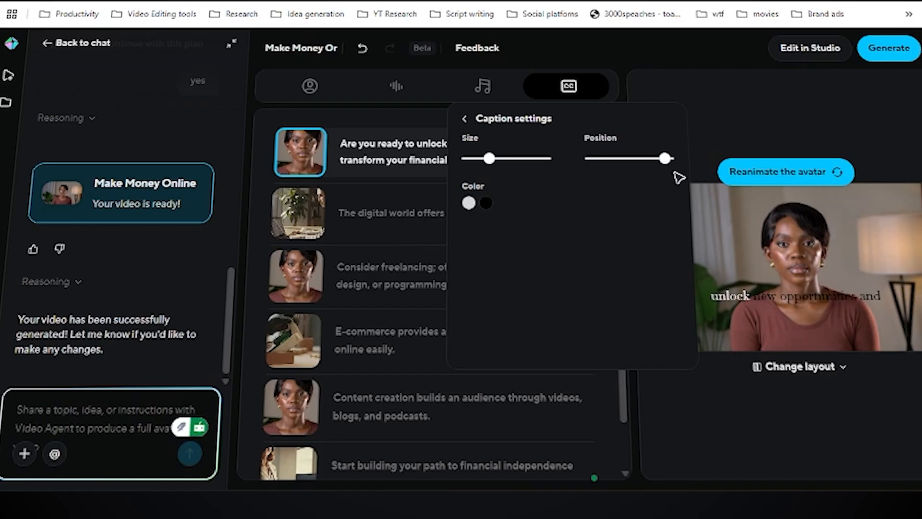
left_click(468, 203)
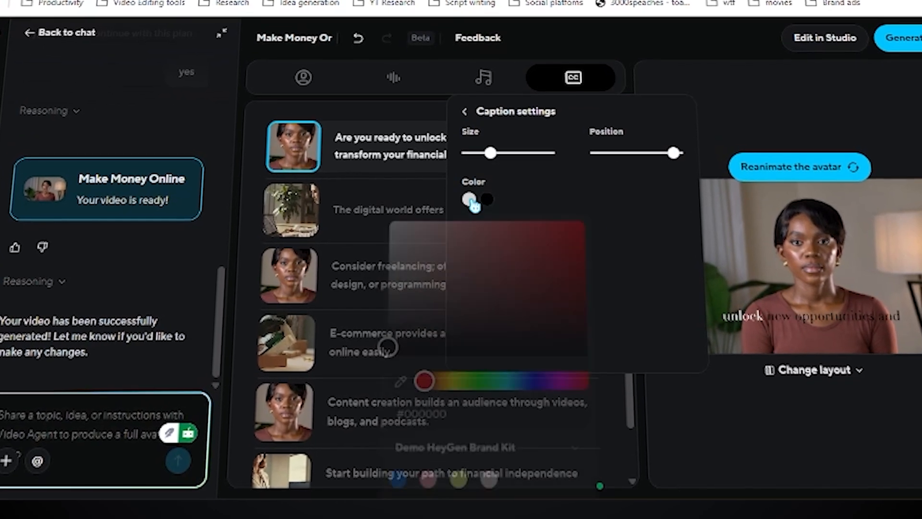
left_click(450, 241)
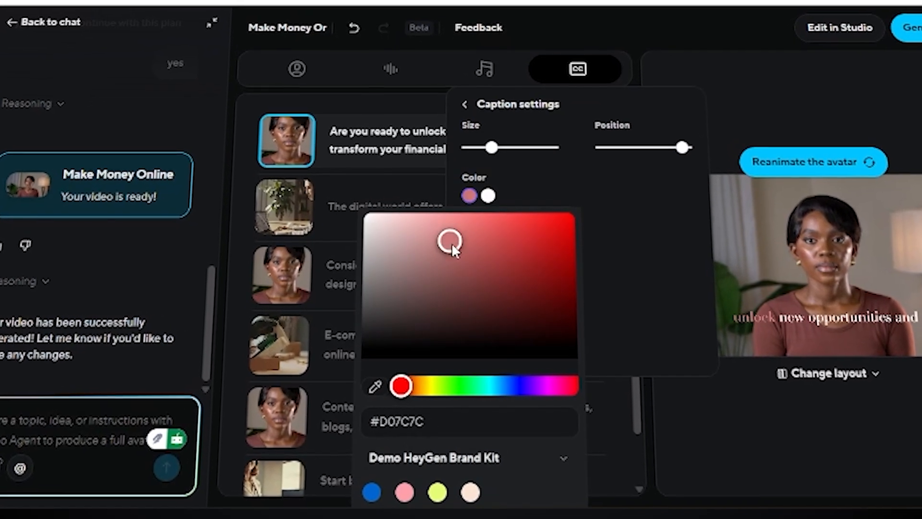
left_click(839, 27)
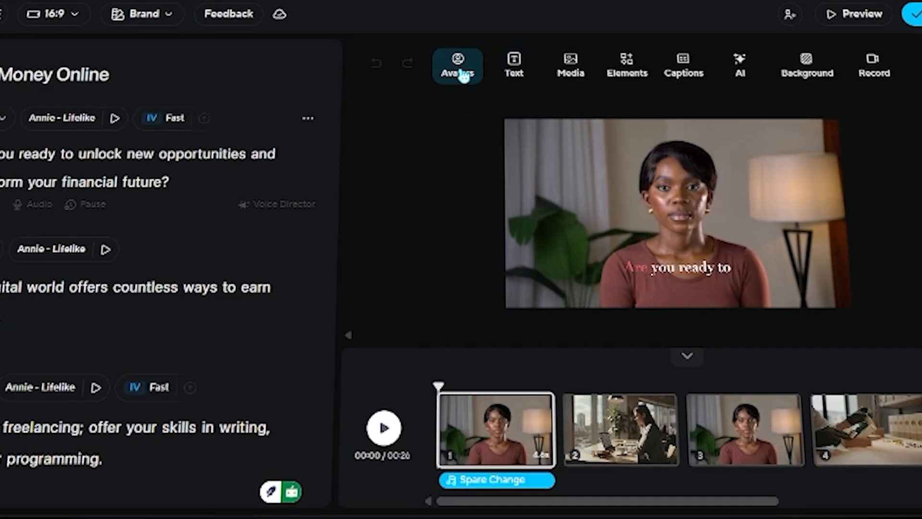
Check the Avatars and Media tabs, then bring up Generate settings at 1080p MP4
left_click(570, 65)
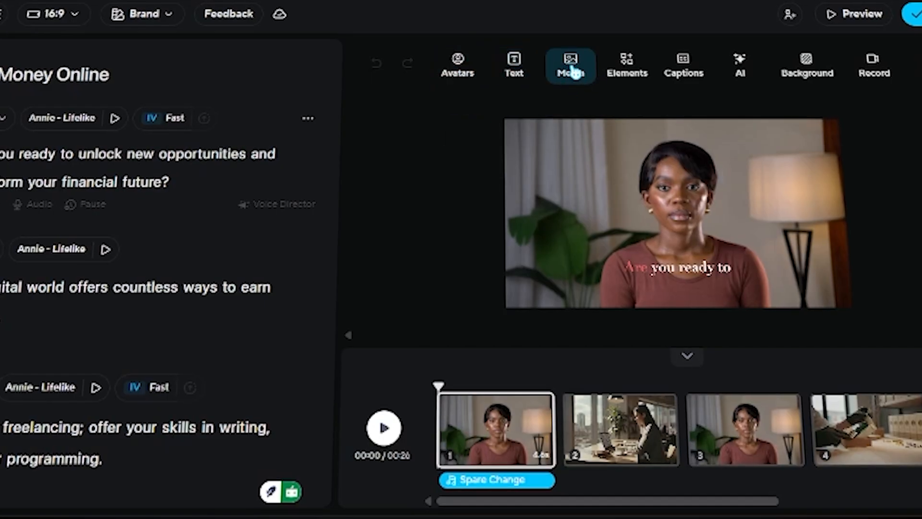
left_click(569, 65)
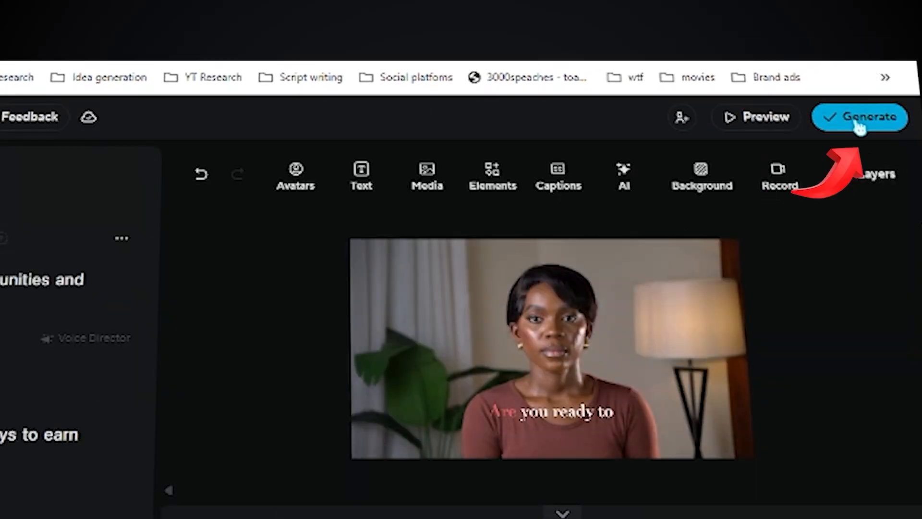
left_click(859, 116)
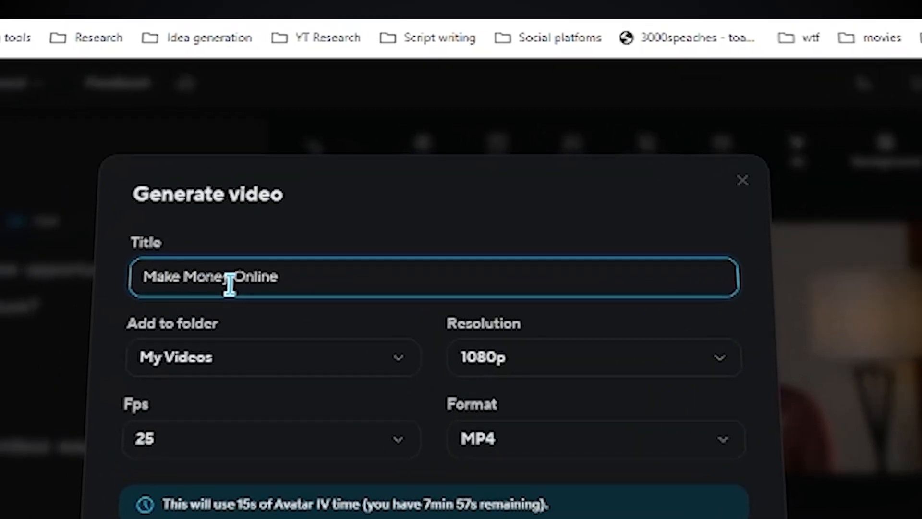